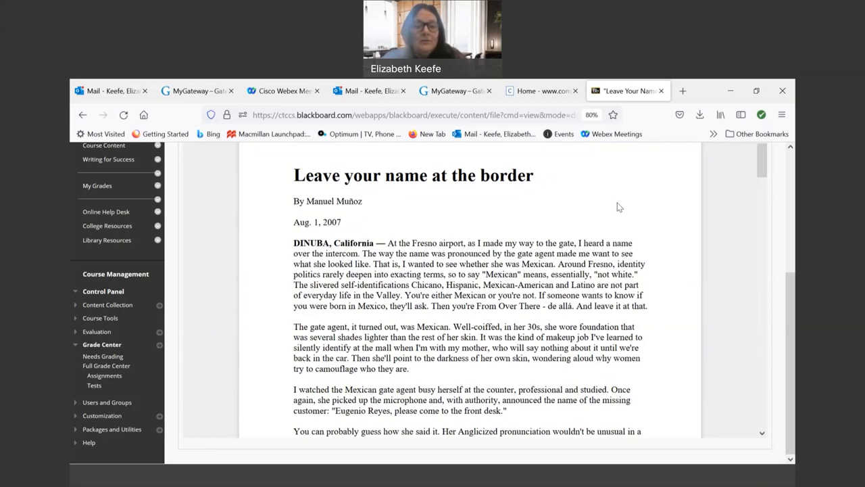
pyautogui.moveTo(540, 331)
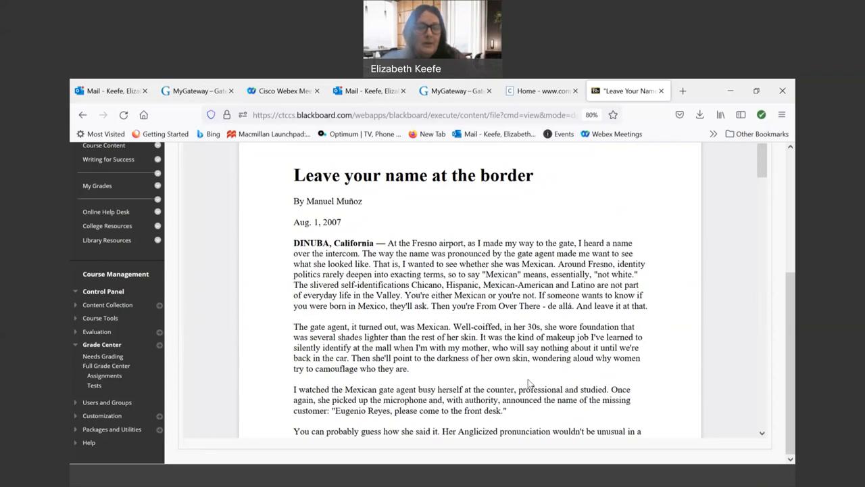
pyautogui.scroll(-3)
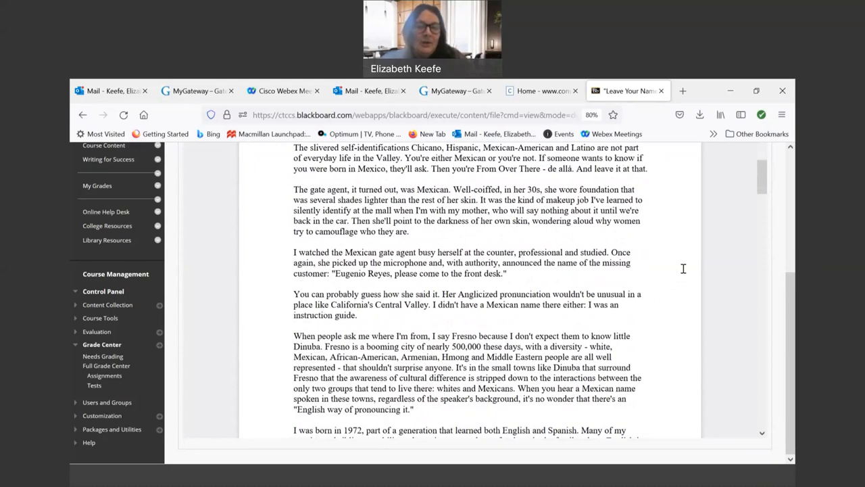
pyautogui.scroll(-3)
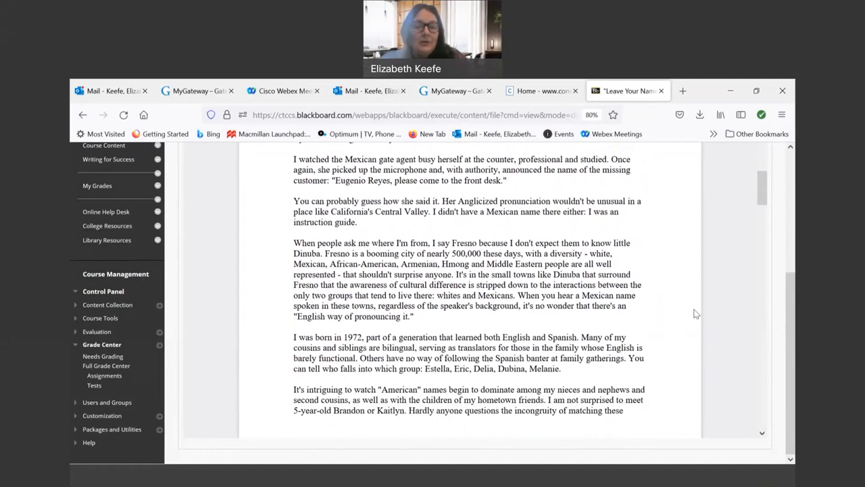
pyautogui.moveTo(626, 413)
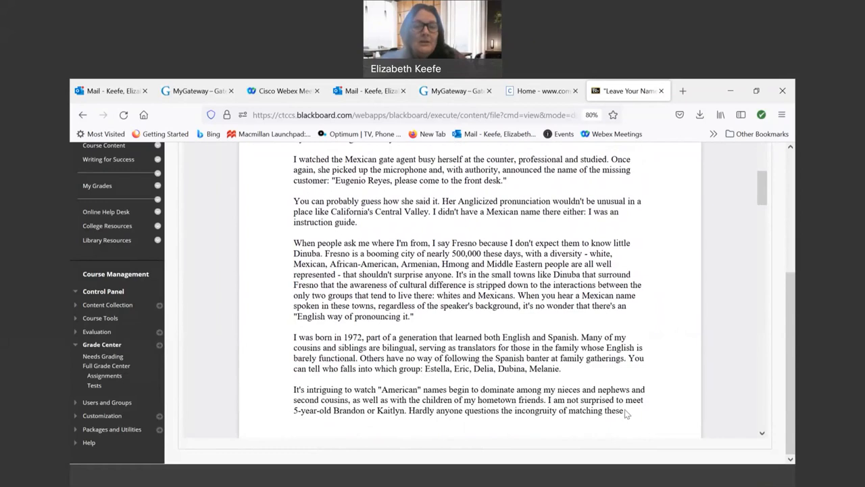
pyautogui.scroll(-3)
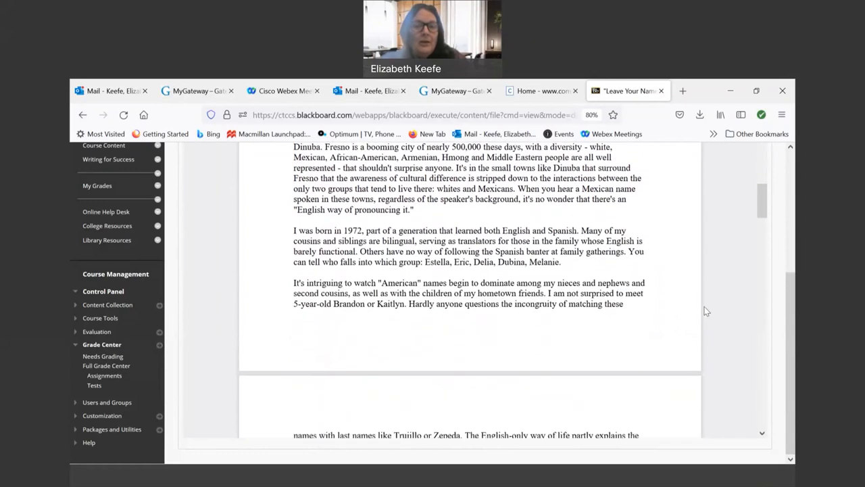
pyautogui.scroll(-3)
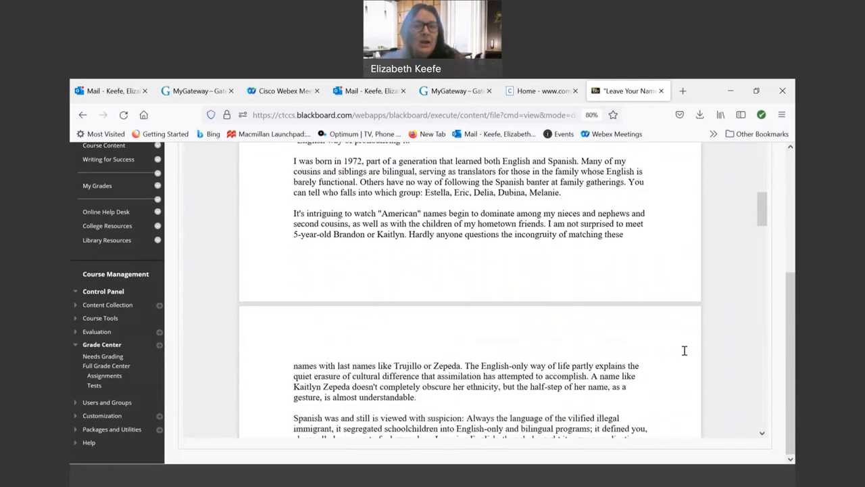
pyautogui.scroll(-3)
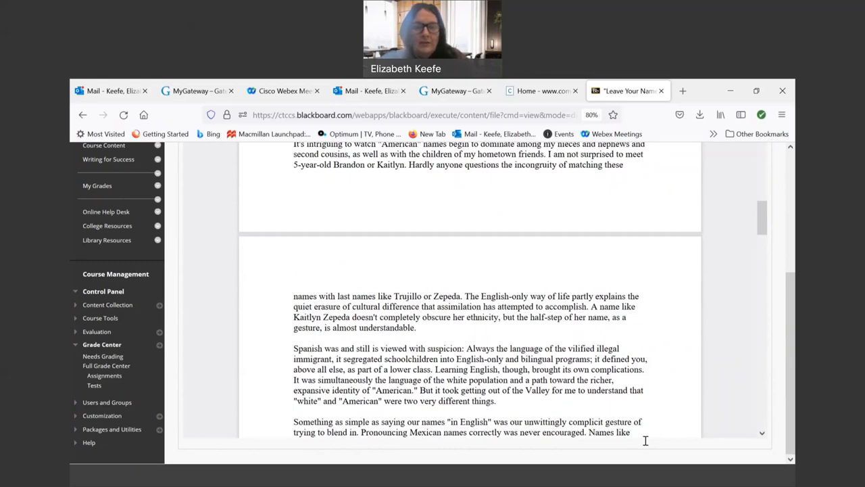
pyautogui.scroll(-3)
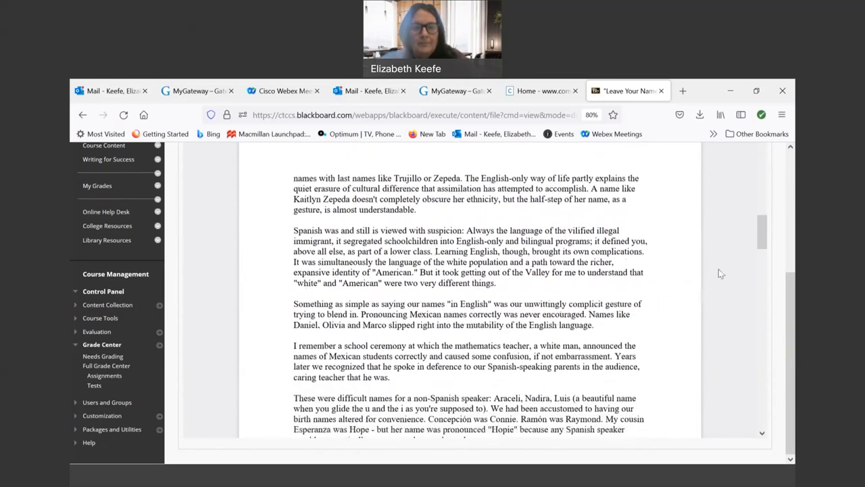
pyautogui.scroll(-3)
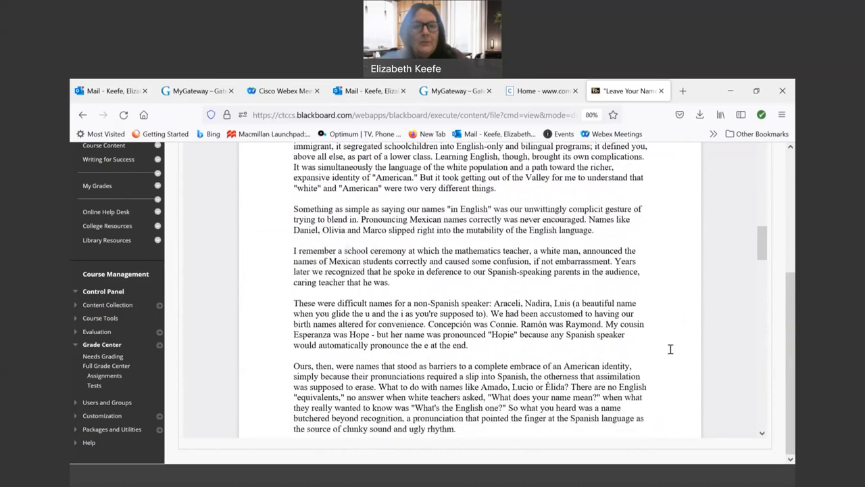
pyautogui.scroll(-3)
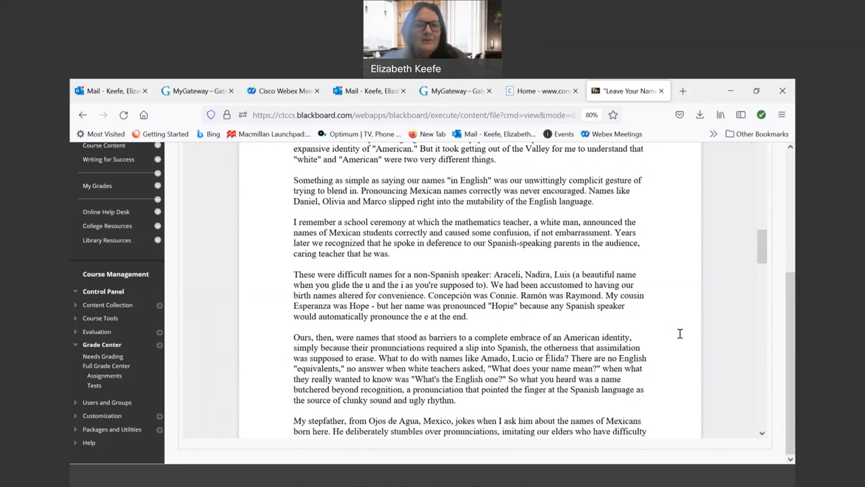
pyautogui.moveTo(608, 297)
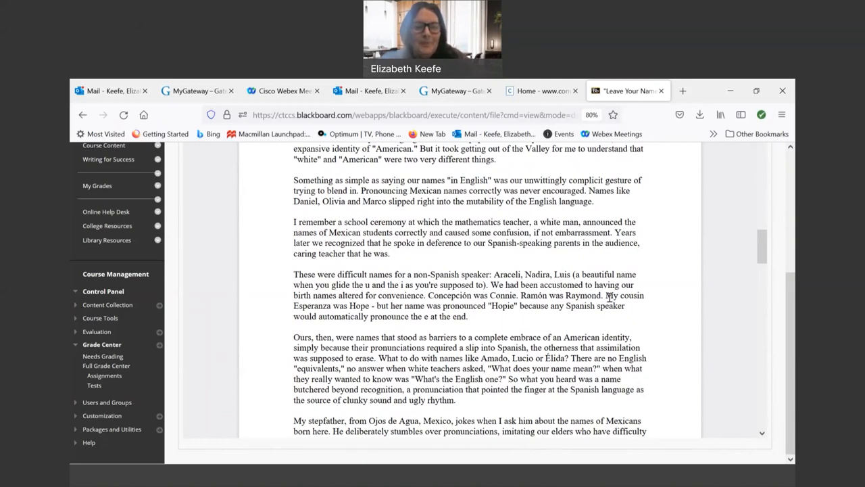
pyautogui.scroll(-3)
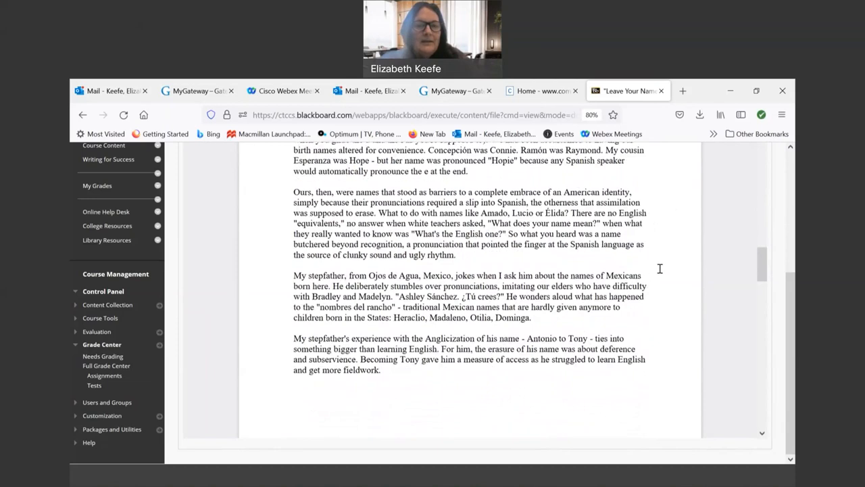
pyautogui.scroll(-3)
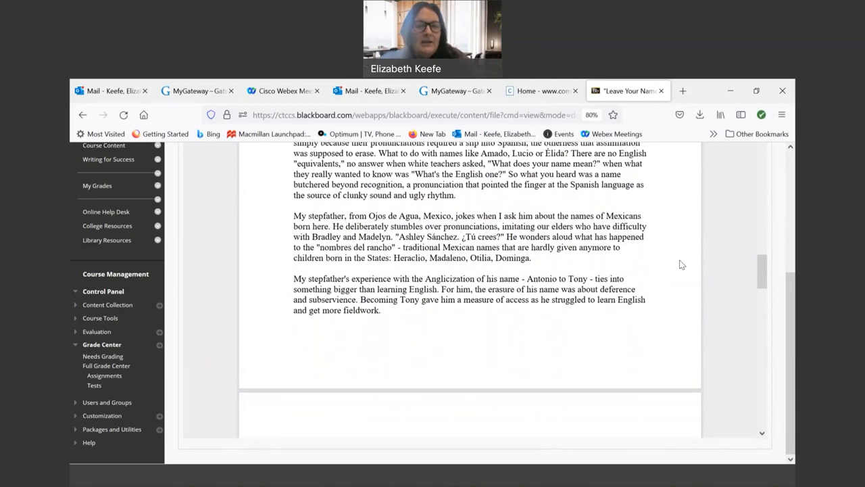
pyautogui.scroll(-3)
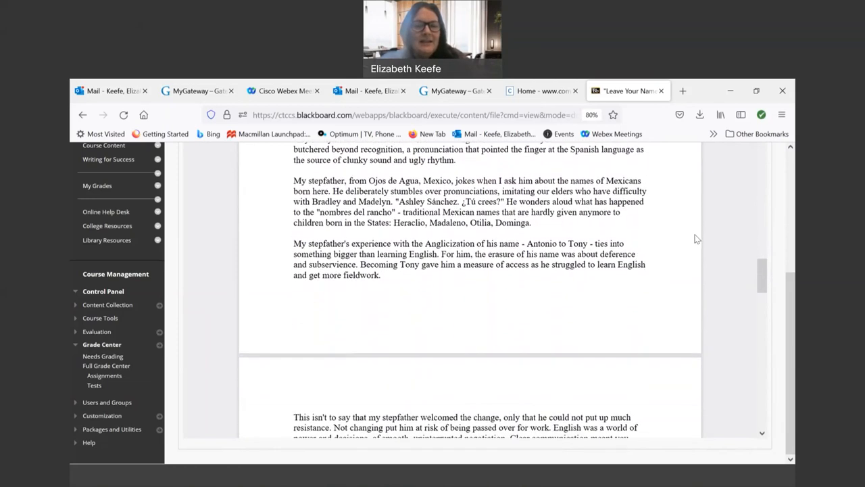
pyautogui.scroll(-3)
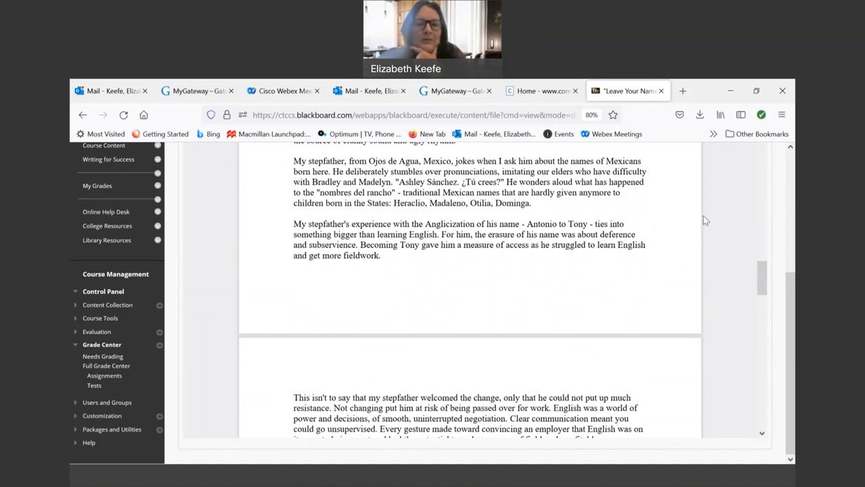
pyautogui.scroll(-3)
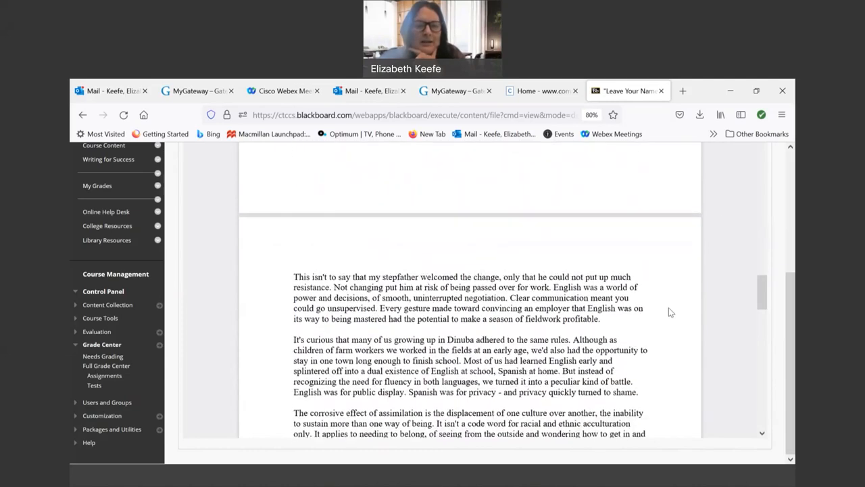
pyautogui.scroll(-3)
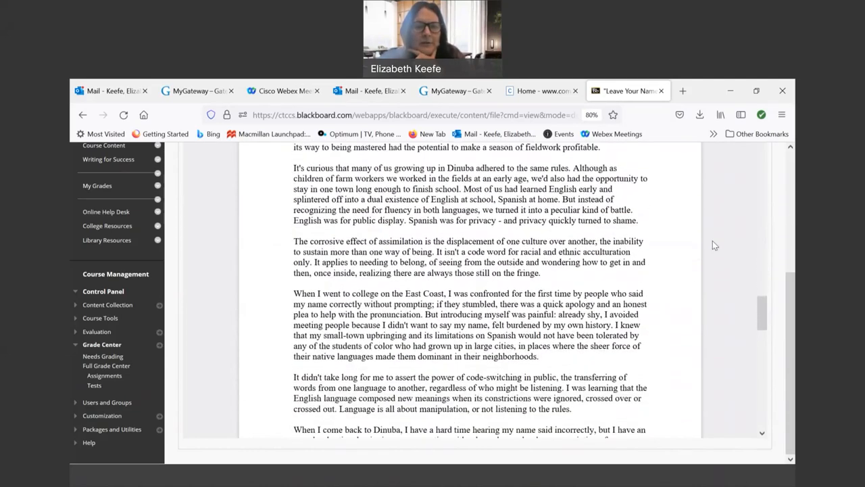
pyautogui.scroll(-3)
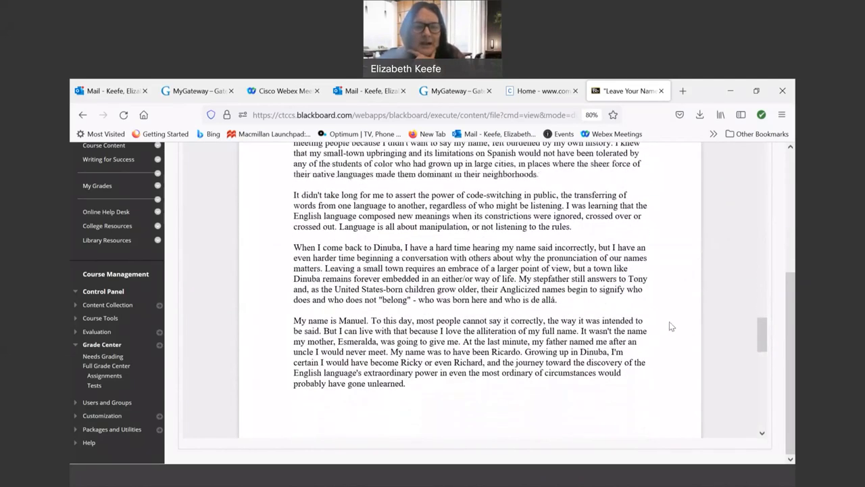
pyautogui.scroll(-3)
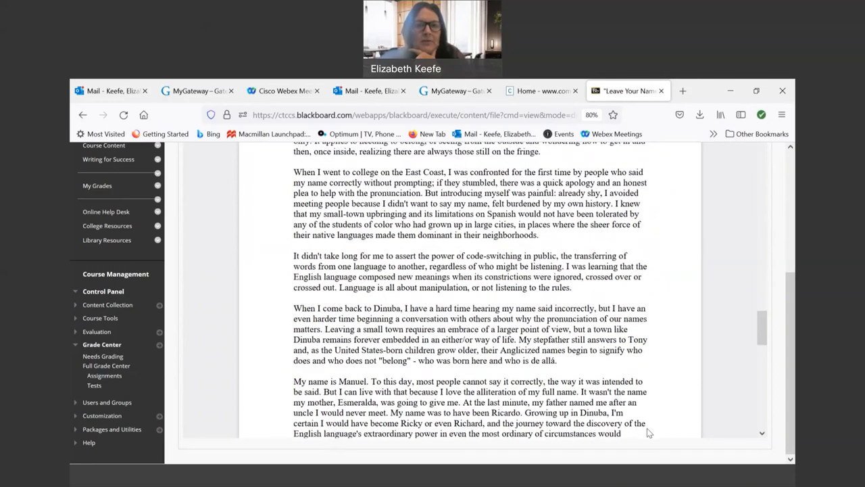
pyautogui.scroll(3)
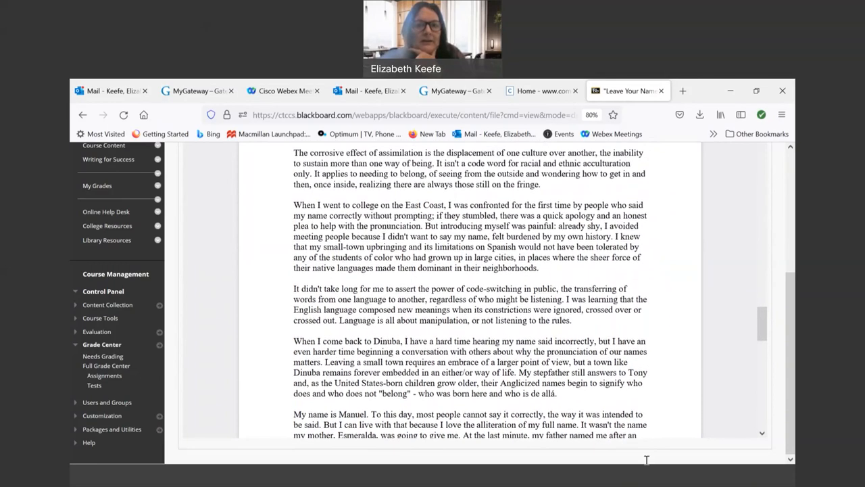
pyautogui.scroll(3)
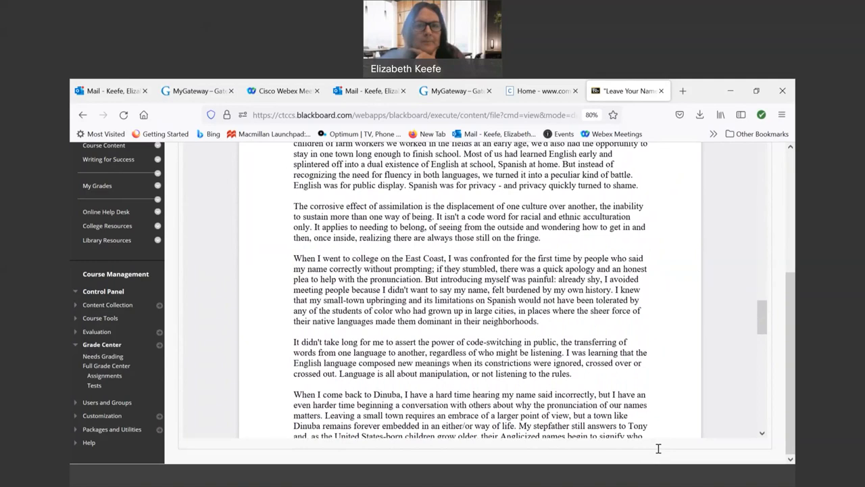
pyautogui.scroll(3)
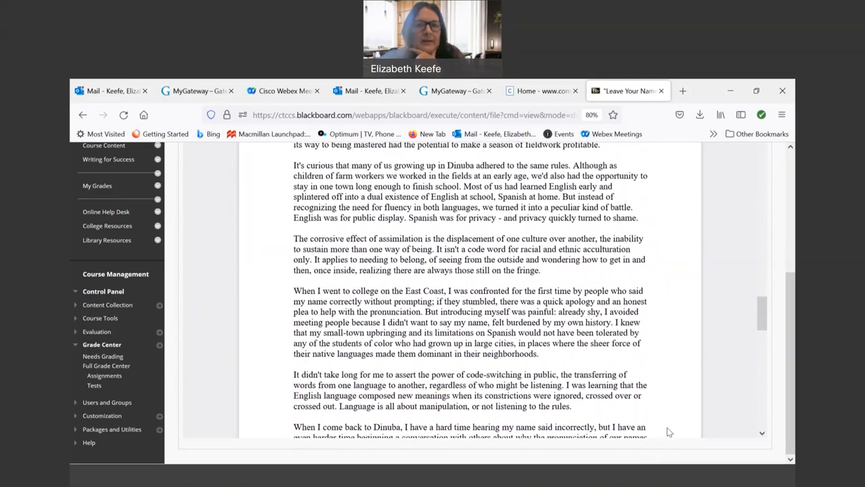
pyautogui.scroll(3)
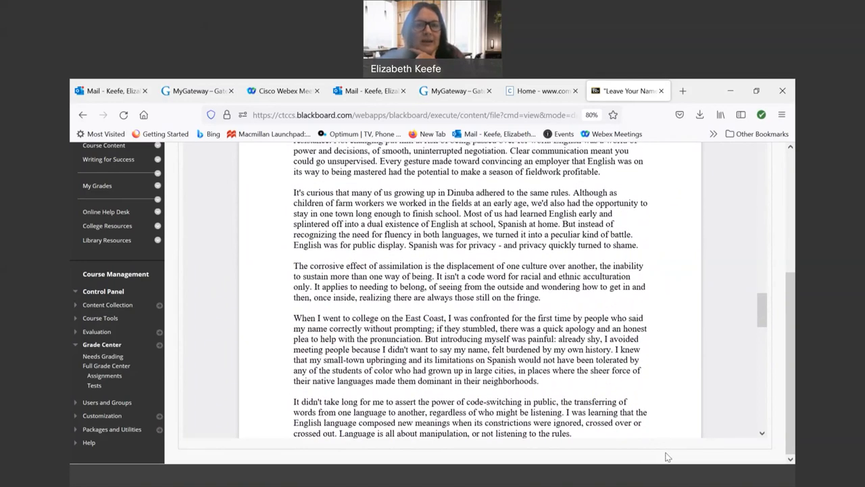
pyautogui.scroll(3)
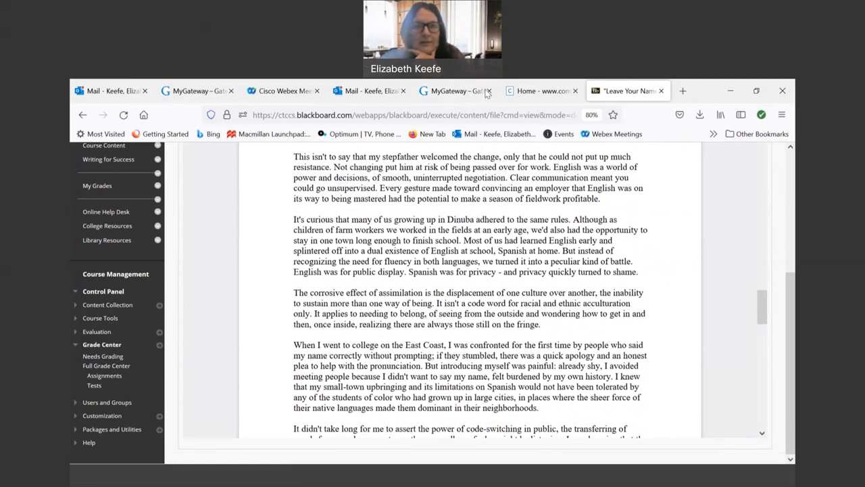
pyautogui.moveTo(498, 94)
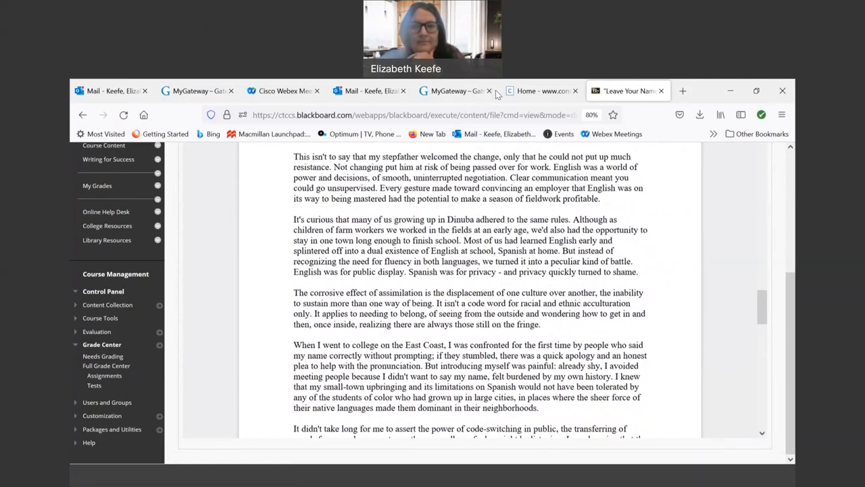